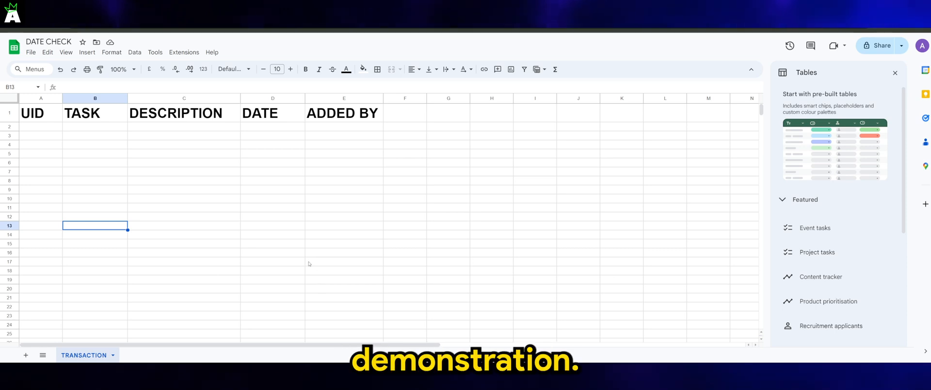
pyautogui.moveTo(222, 236)
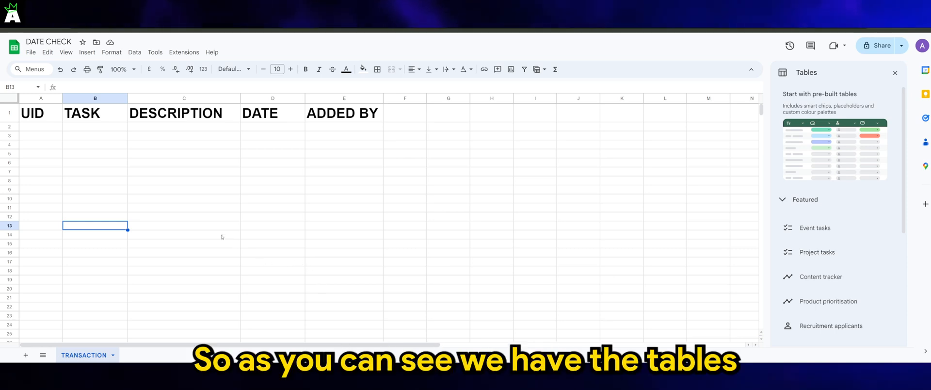
pyautogui.moveTo(40, 121)
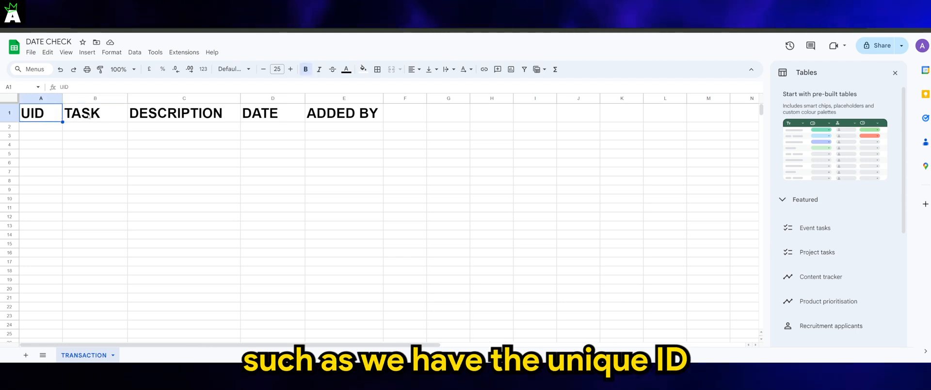
# Review the TASK, DATE and ADDED BY headers of the TRANSACTION sheet
pyautogui.click(95, 112)
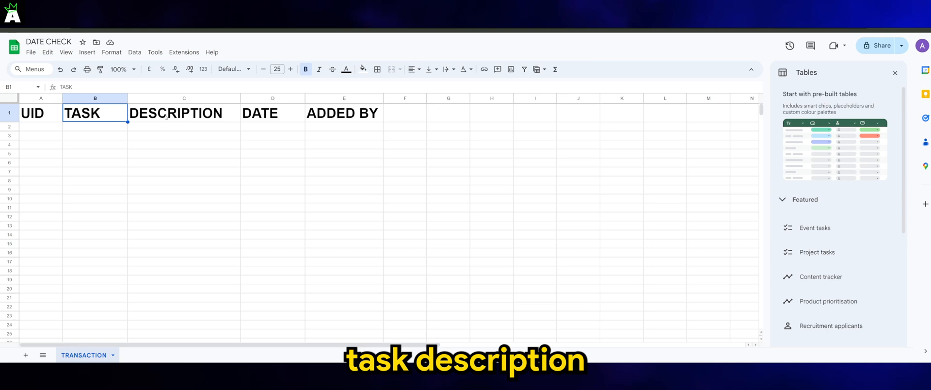
pyautogui.click(273, 112)
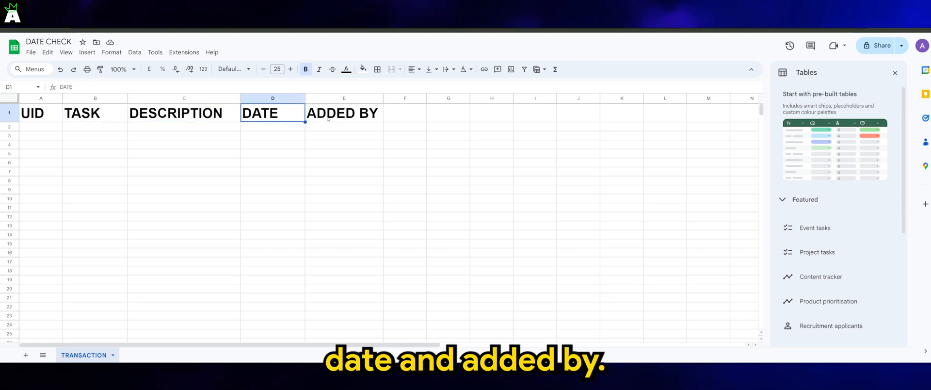
pyautogui.click(343, 113)
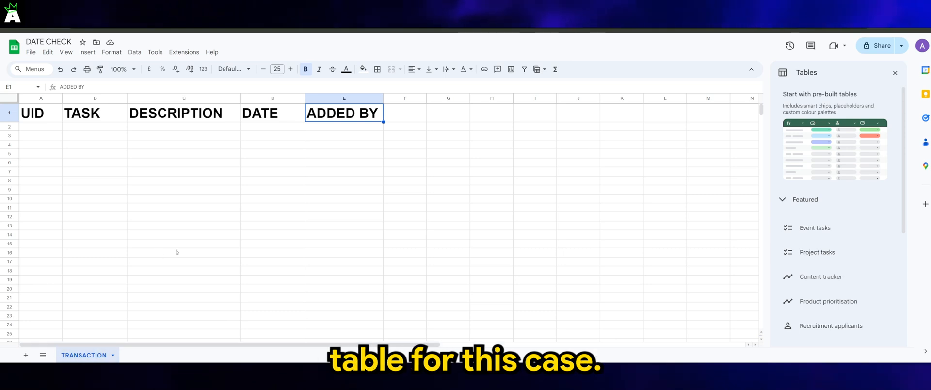
pyautogui.moveTo(150, 154)
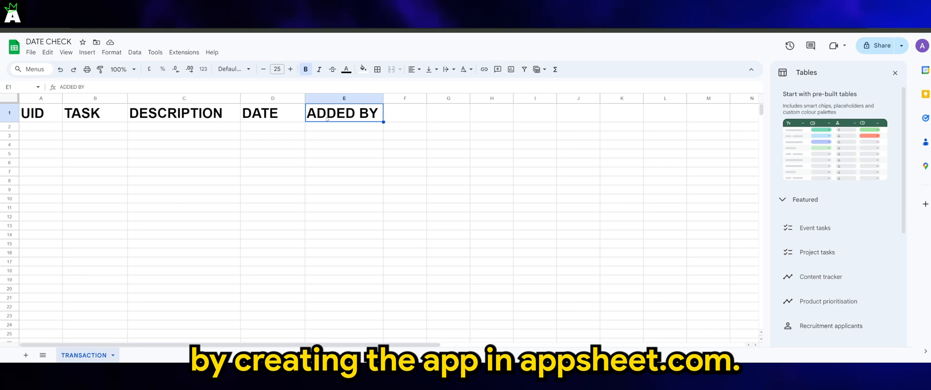
pyautogui.moveTo(233, 112)
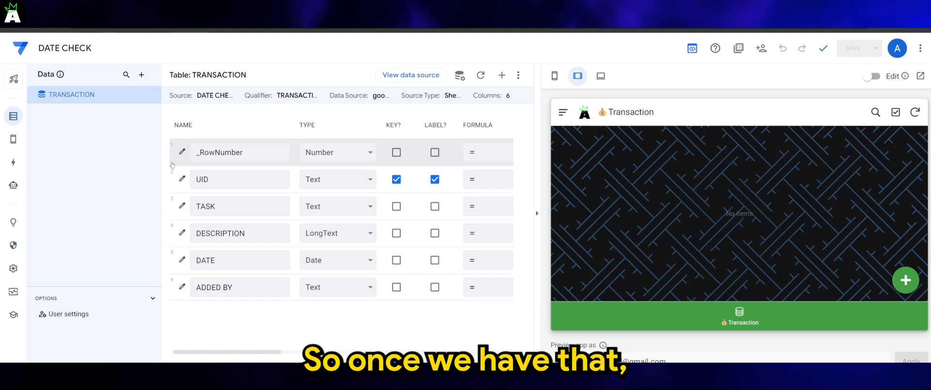
pyautogui.click(13, 115)
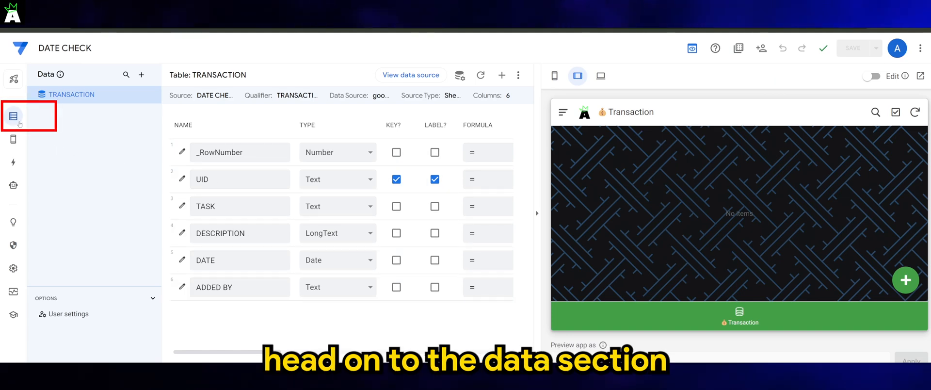
pyautogui.moveTo(15, 114)
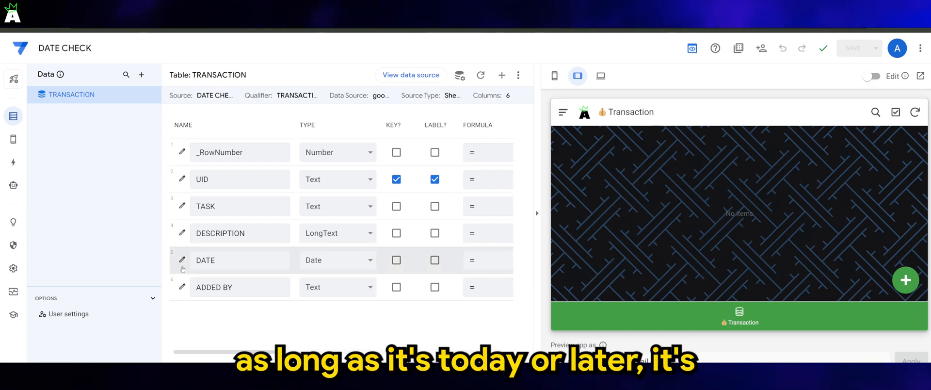
pyautogui.moveTo(180, 264)
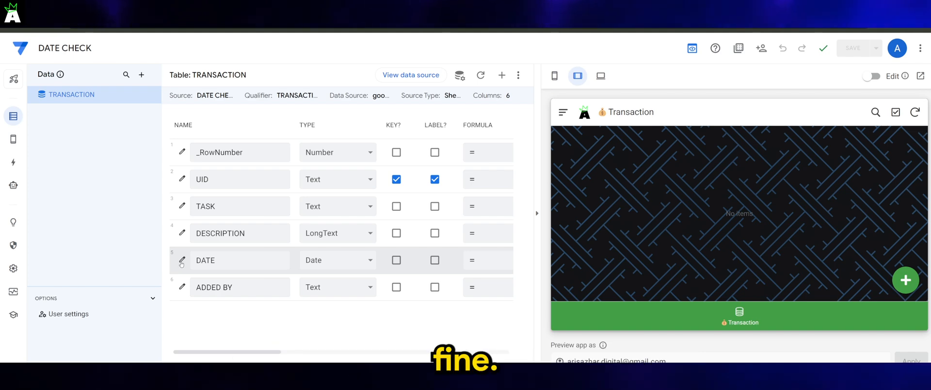
# Show the DATE column's Data Validity section with its Valid If rule [DATE] >= TODAY()
pyautogui.click(181, 261)
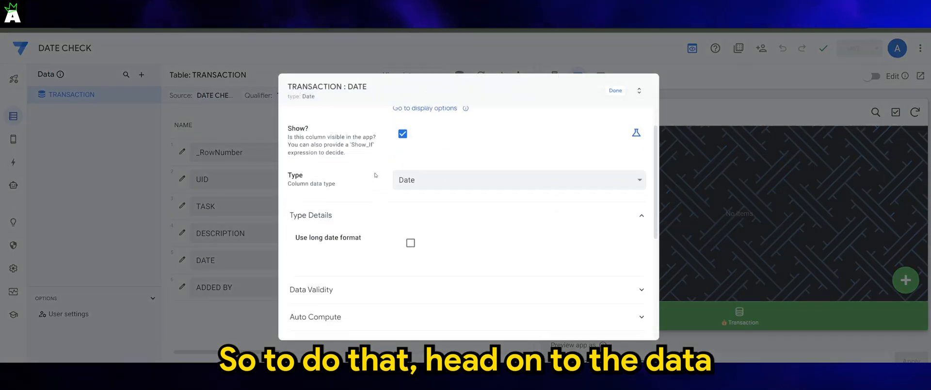
pyautogui.scroll(-3)
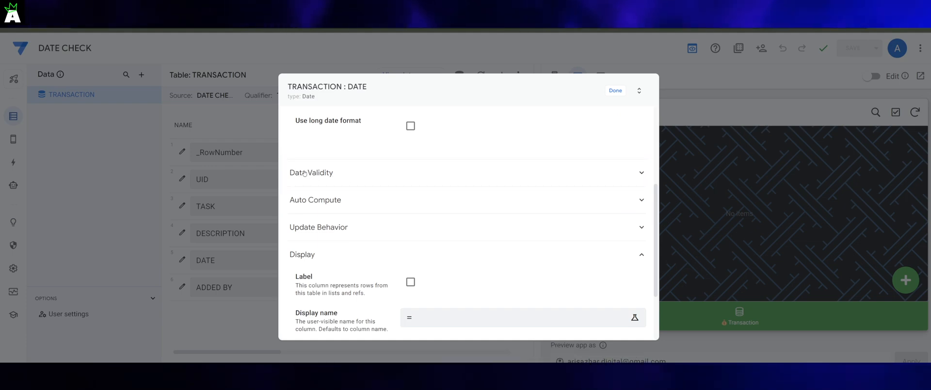
pyautogui.click(310, 173)
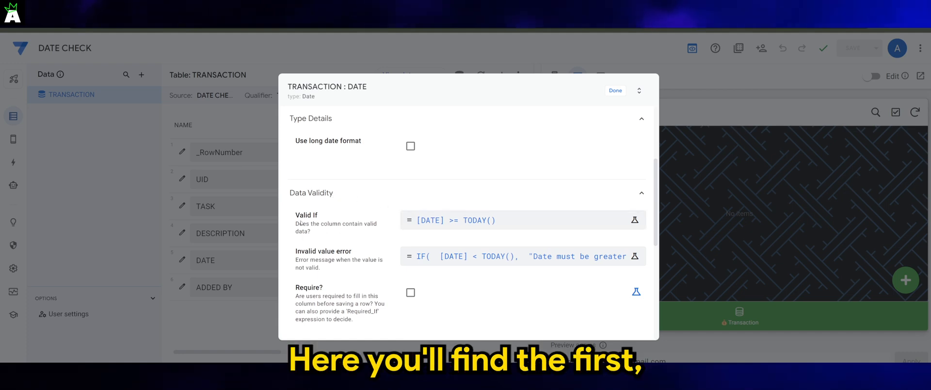
pyautogui.doubleClick(307, 215)
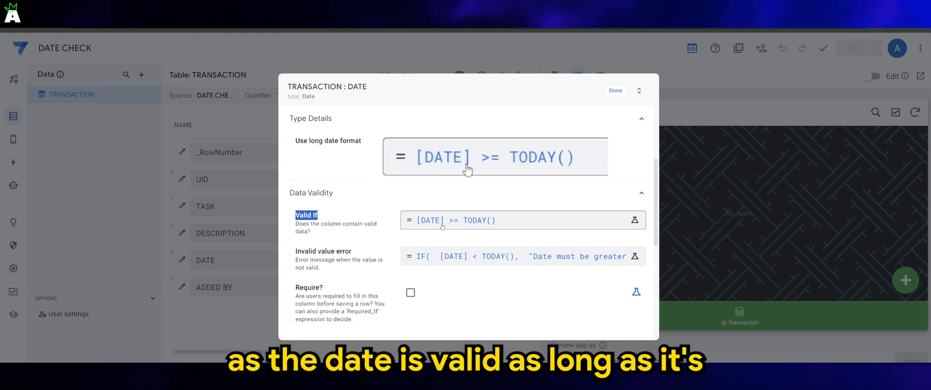
pyautogui.moveTo(457, 169)
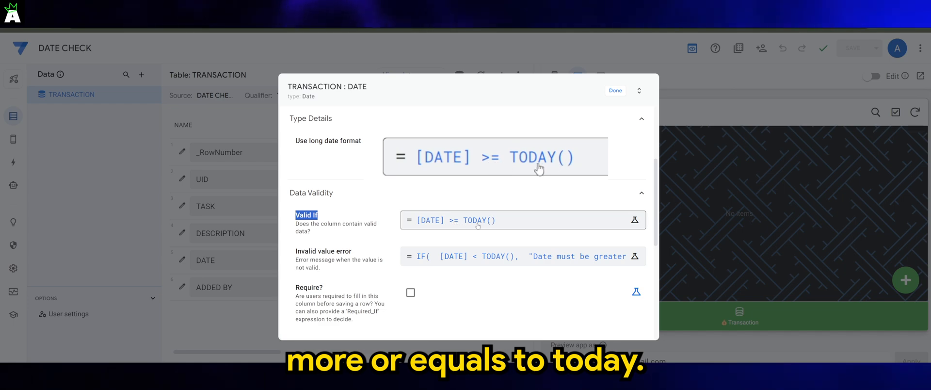
pyautogui.moveTo(543, 143)
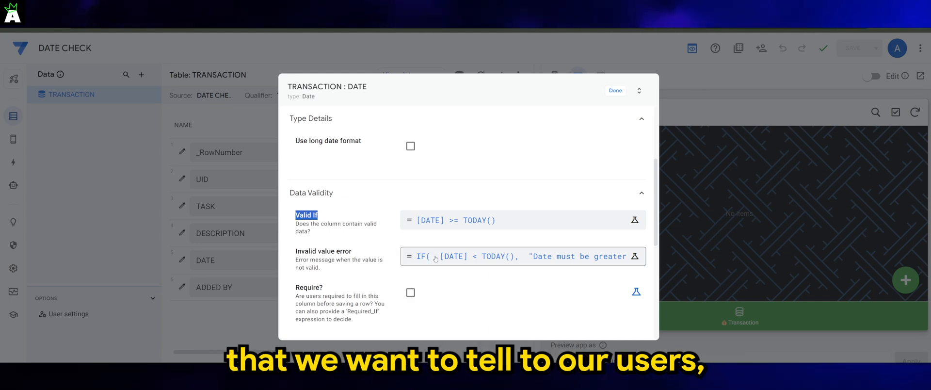
# Save the IF error formula returning "Date must be greater or equal to today" and finish the DATE column
pyautogui.click(635, 256)
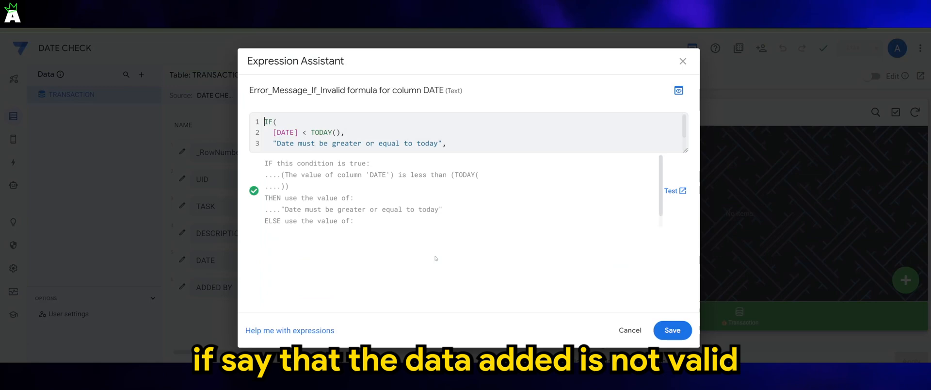
pyautogui.write('TRUE')
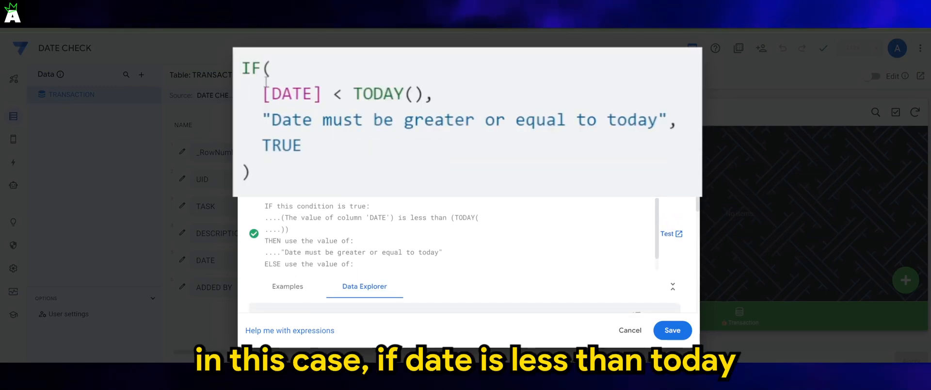
pyautogui.moveTo(336, 95)
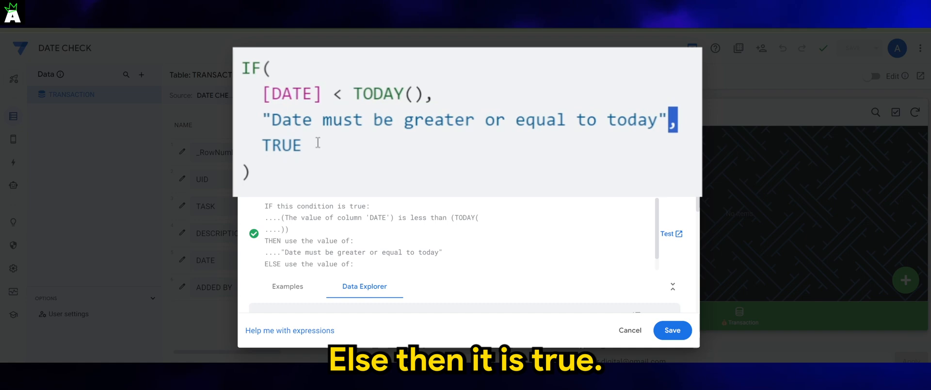
pyautogui.doubleClick(281, 144)
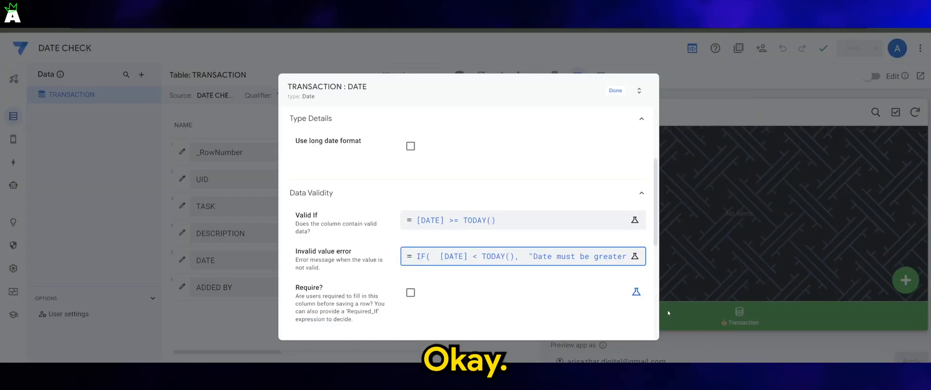
pyautogui.click(615, 90)
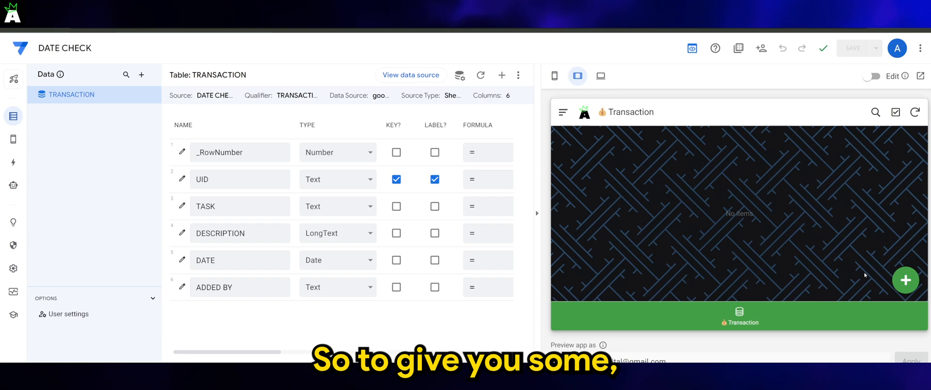
pyautogui.moveTo(856, 256)
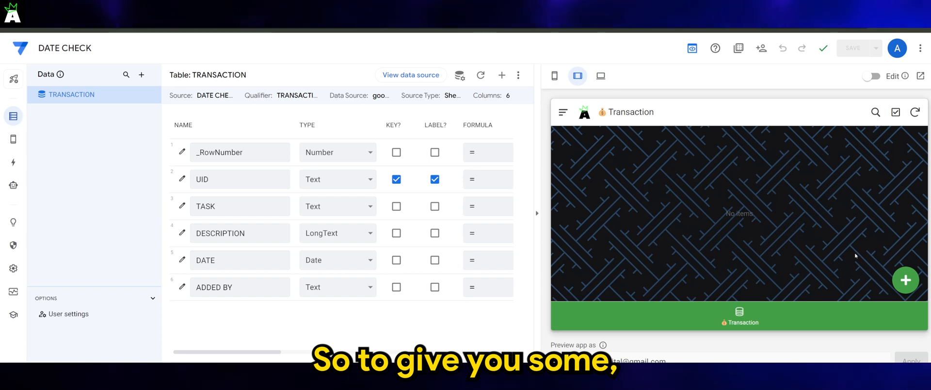
pyautogui.moveTo(885, 293)
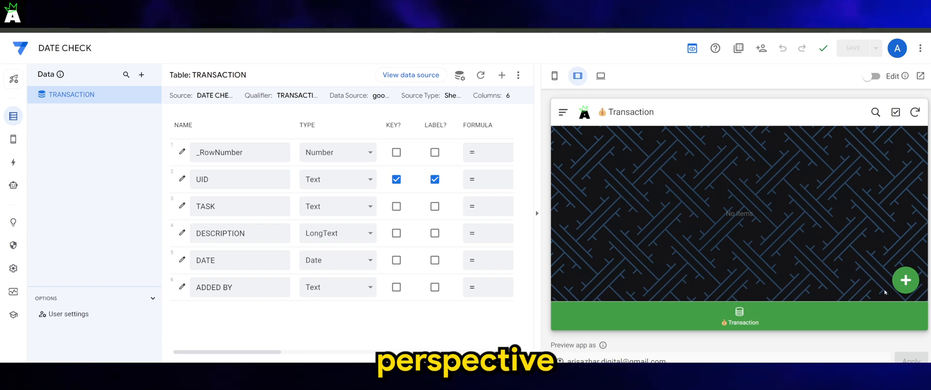
# Start a new TRANSACTION entry with TASK "Subscribe to my channel"
pyautogui.click(906, 279)
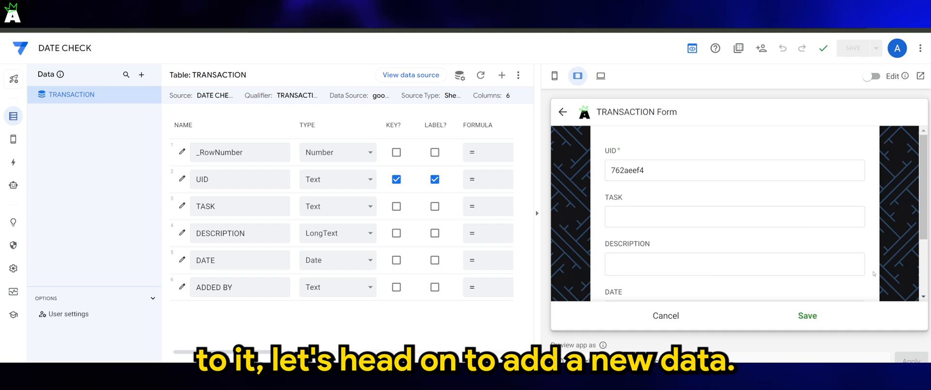
pyautogui.write('S')
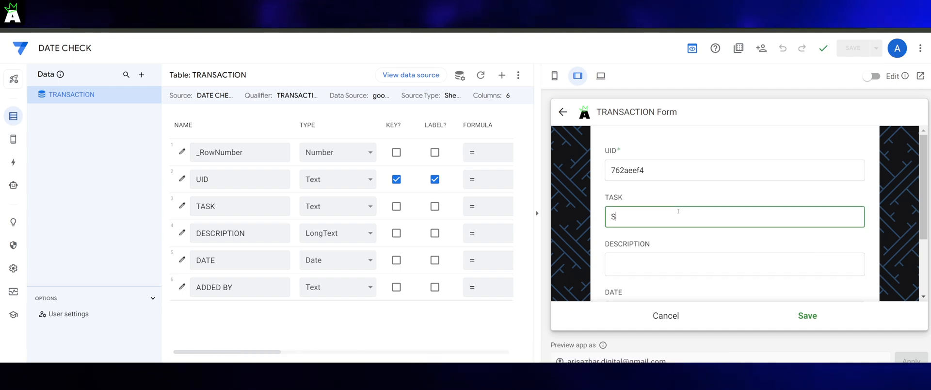
pyautogui.write('ubscribe to')
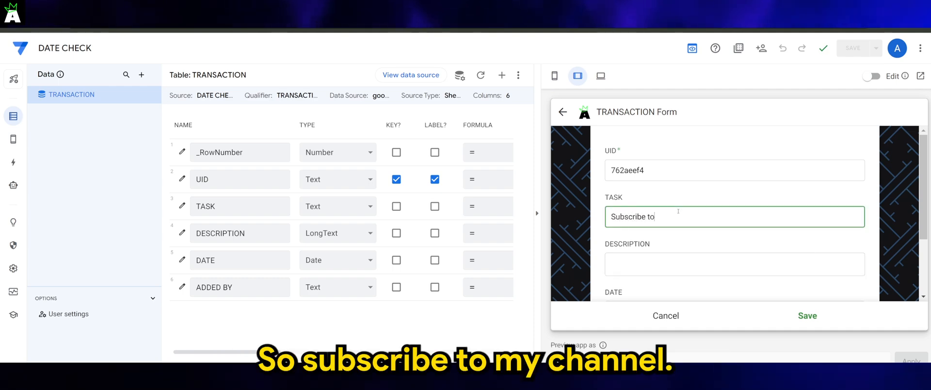
pyautogui.write('my channel')
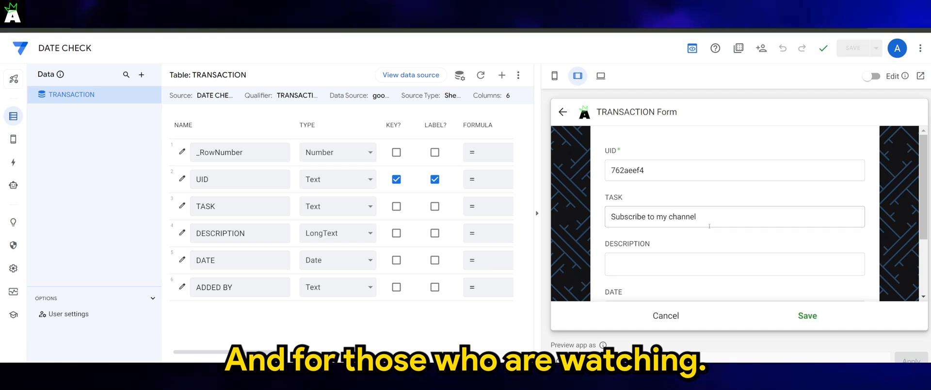
pyautogui.scroll(-3)
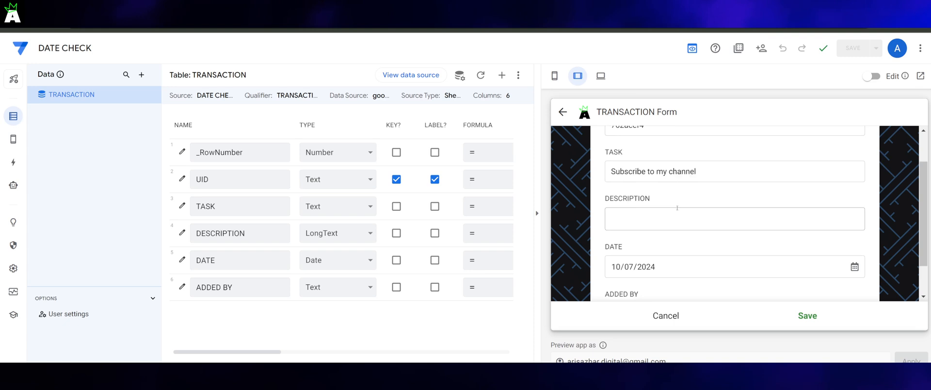
# Fill the DESCRIPTION field with "Testing"
pyautogui.click(735, 219)
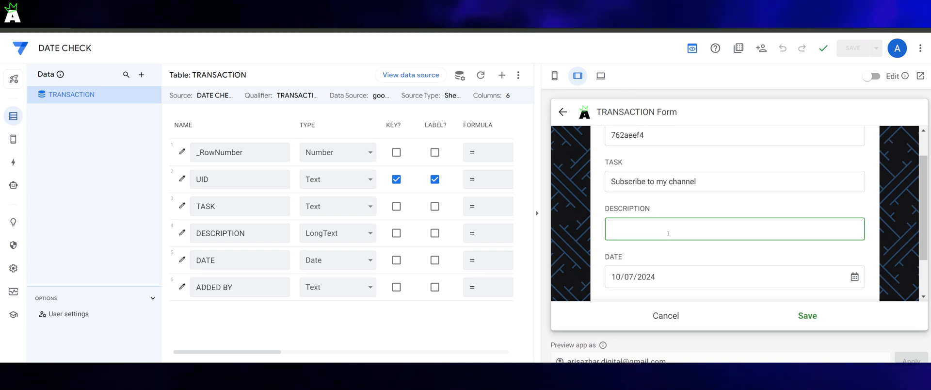
pyautogui.write('Testing')
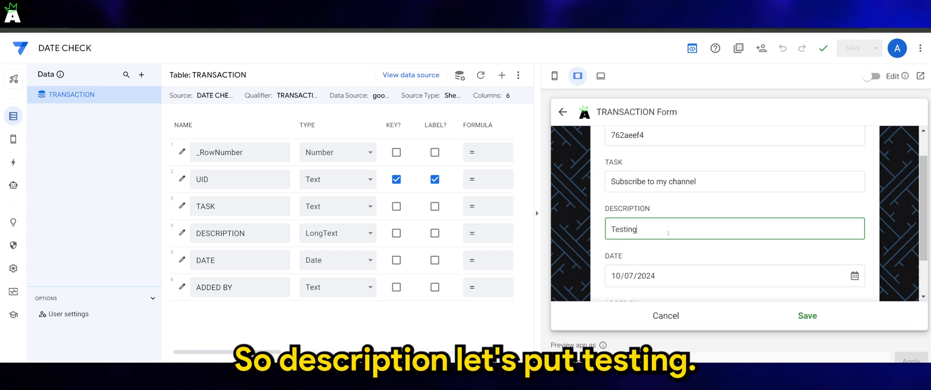
pyautogui.scroll(-3)
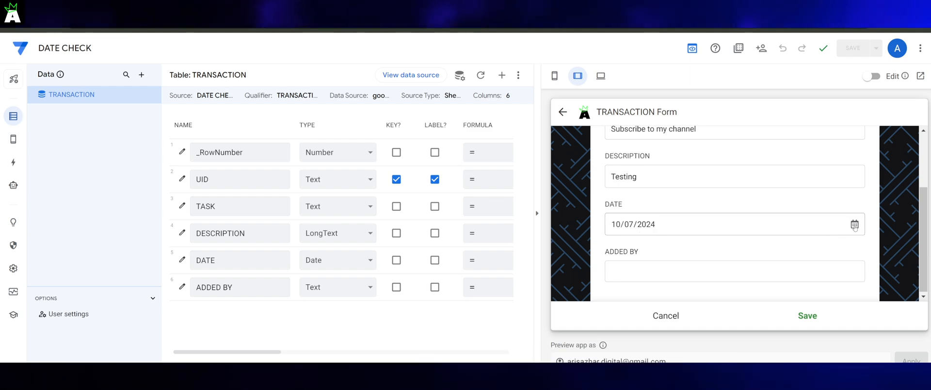
# Try past date 09/07/2024 to trigger the error, then save the record with DATE 25/07/2024
pyautogui.click(633, 224)
pyautogui.write('9')
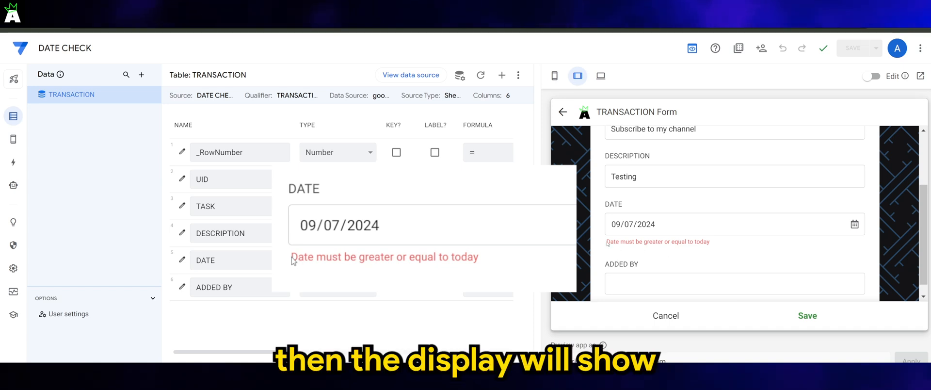
pyautogui.moveTo(301, 279)
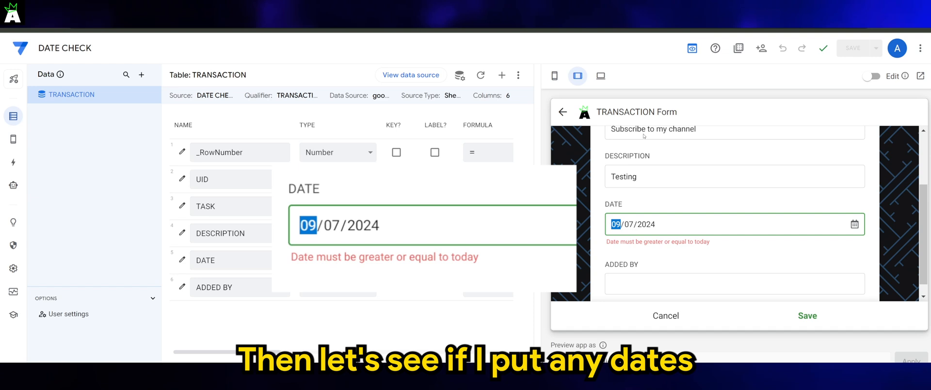
pyautogui.moveTo(693, 97)
pyautogui.write('25')
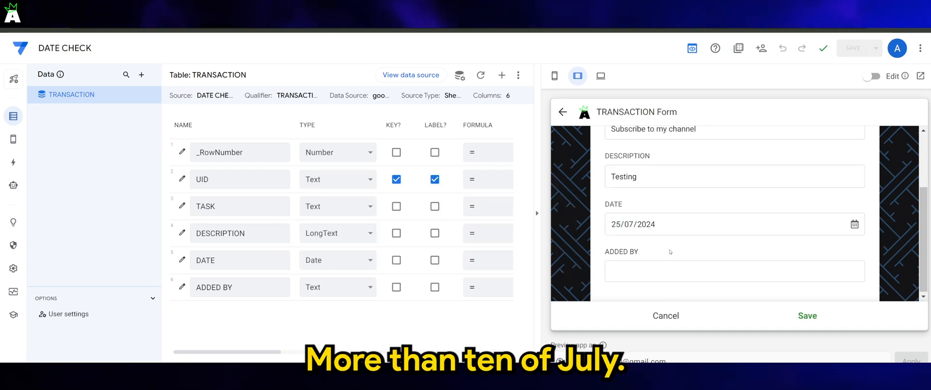
pyautogui.click(807, 315)
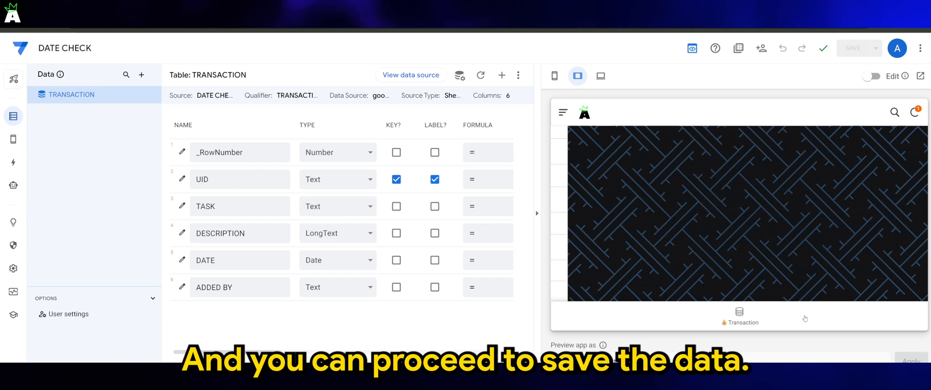